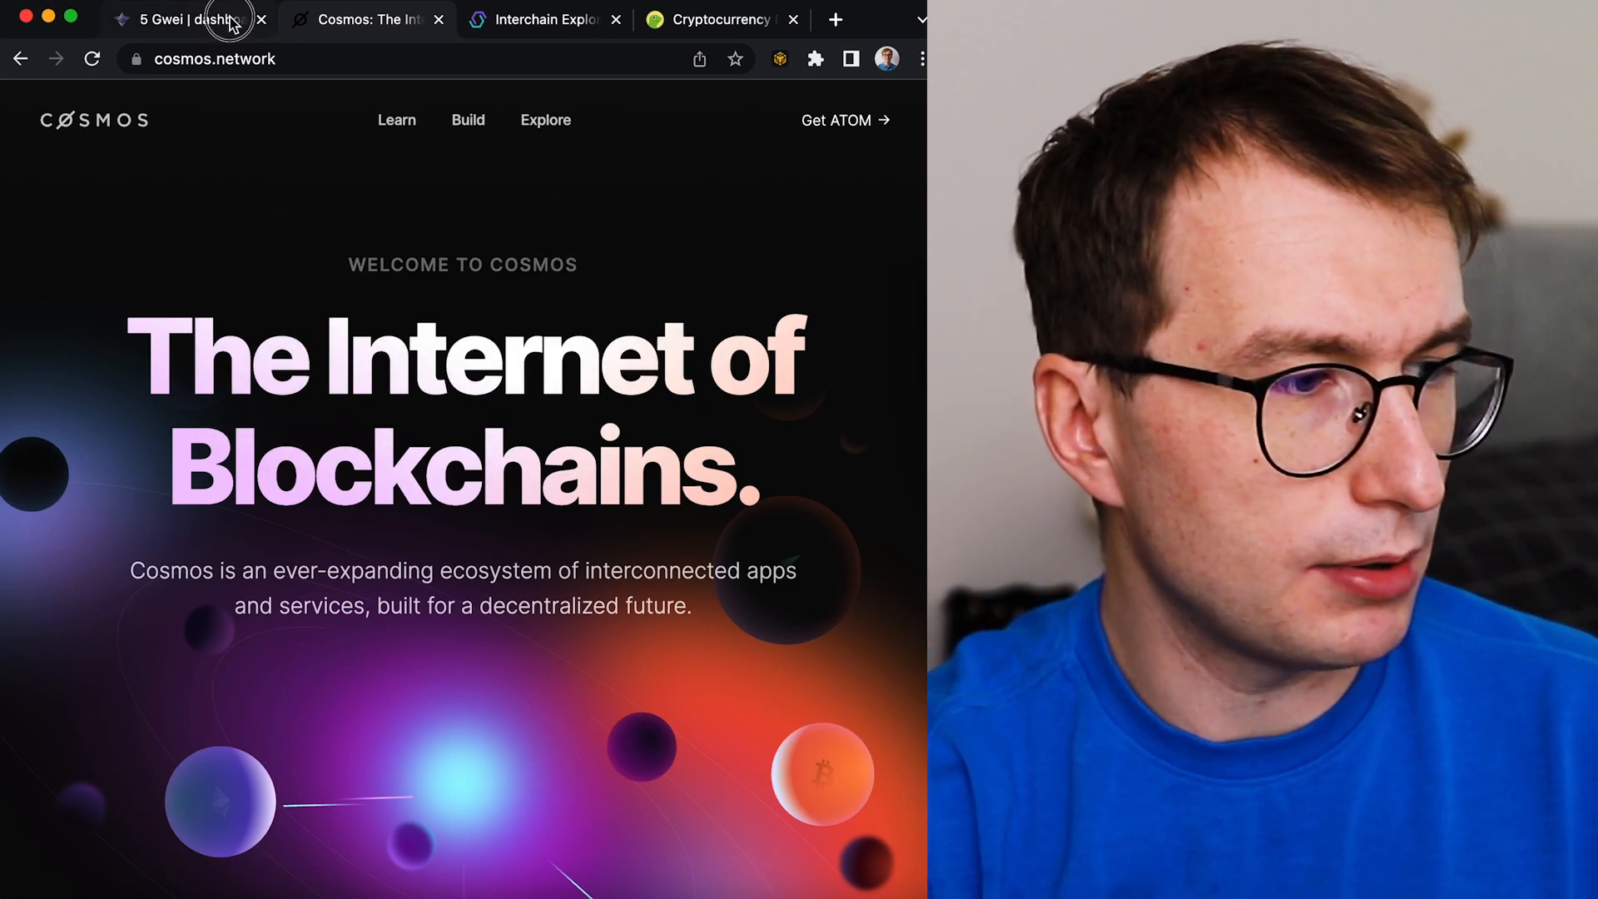
Switch to the ultrasound.money tab showing the 7,090.40 ETH supply increase since the Merge.
{"action": "left_click", "coordinate": [189, 18]}
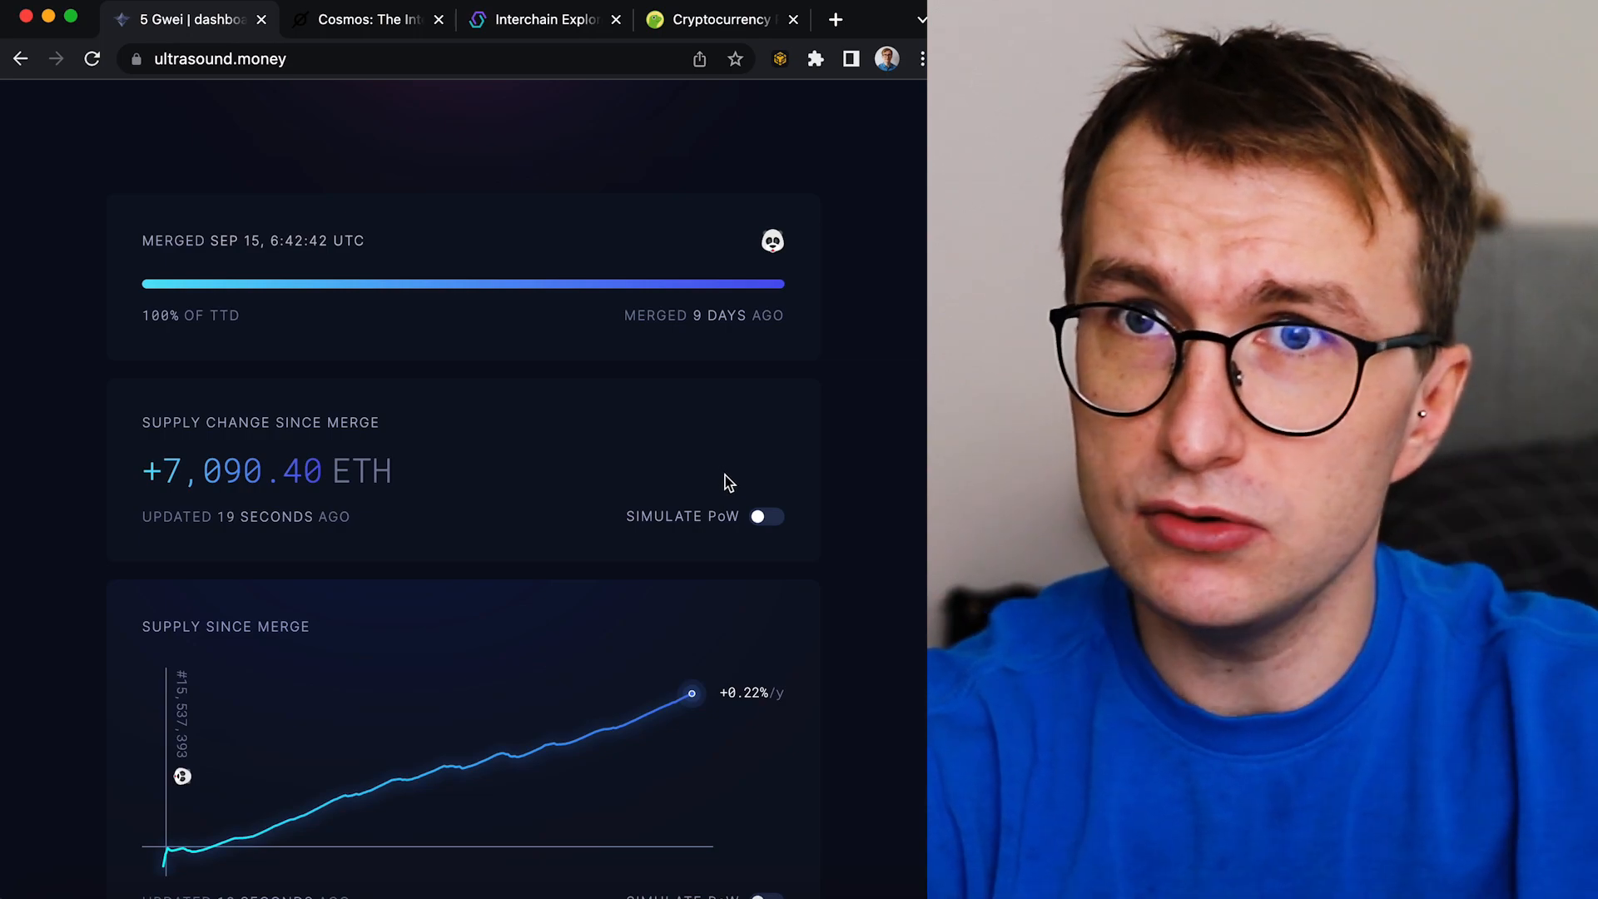
{"action": "mouse_move", "coordinate": [836, 395]}
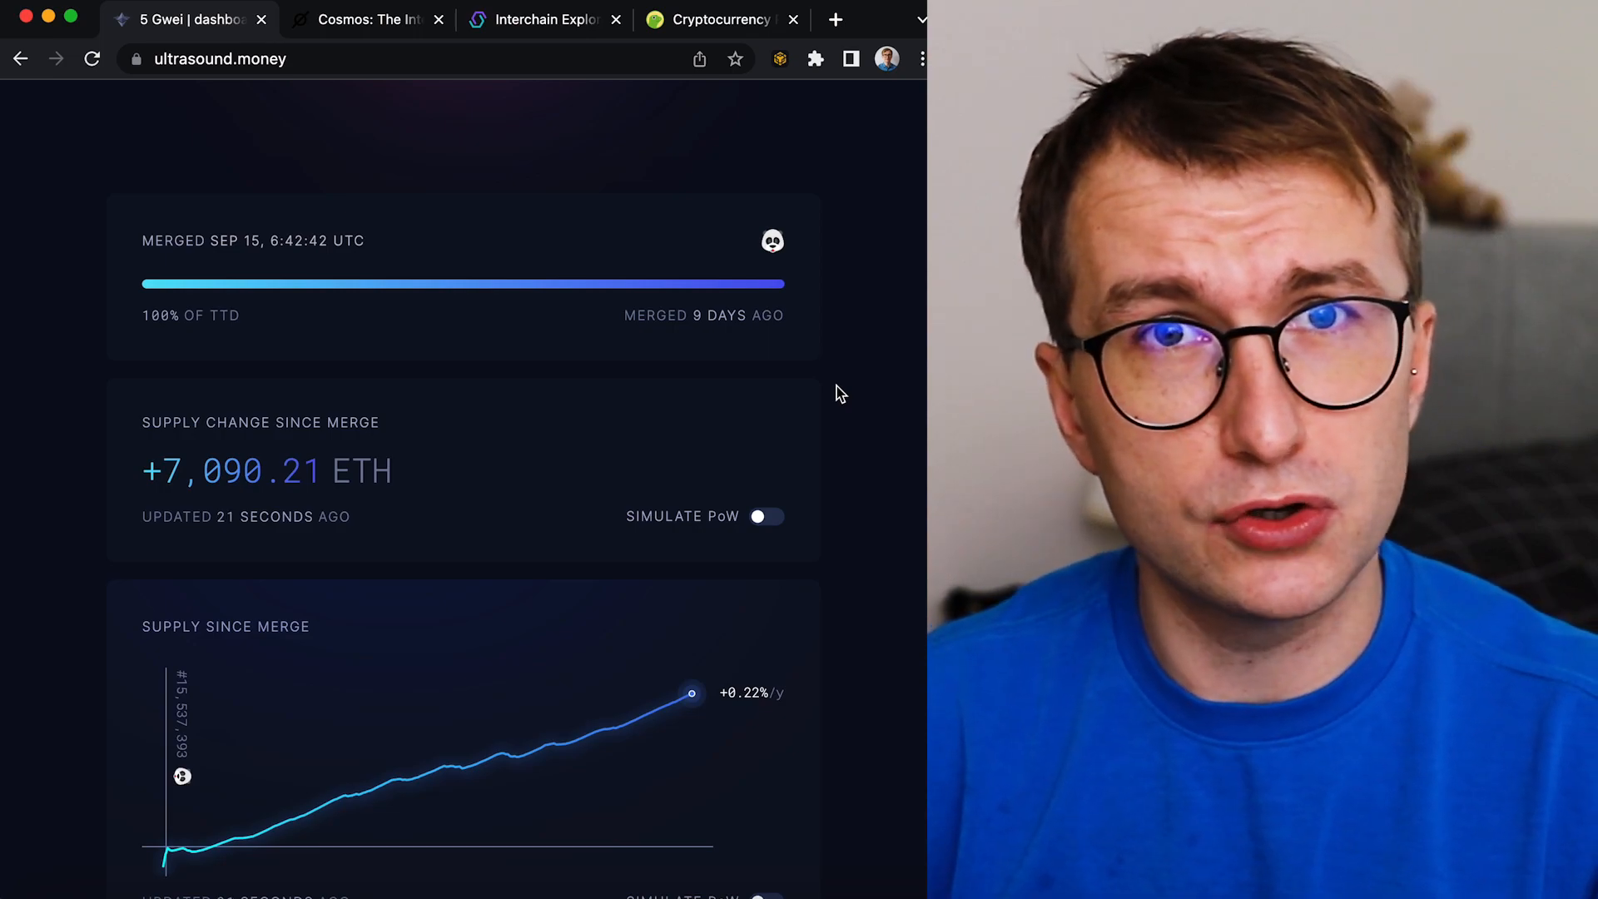
{"action": "mouse_move", "coordinate": [875, 409]}
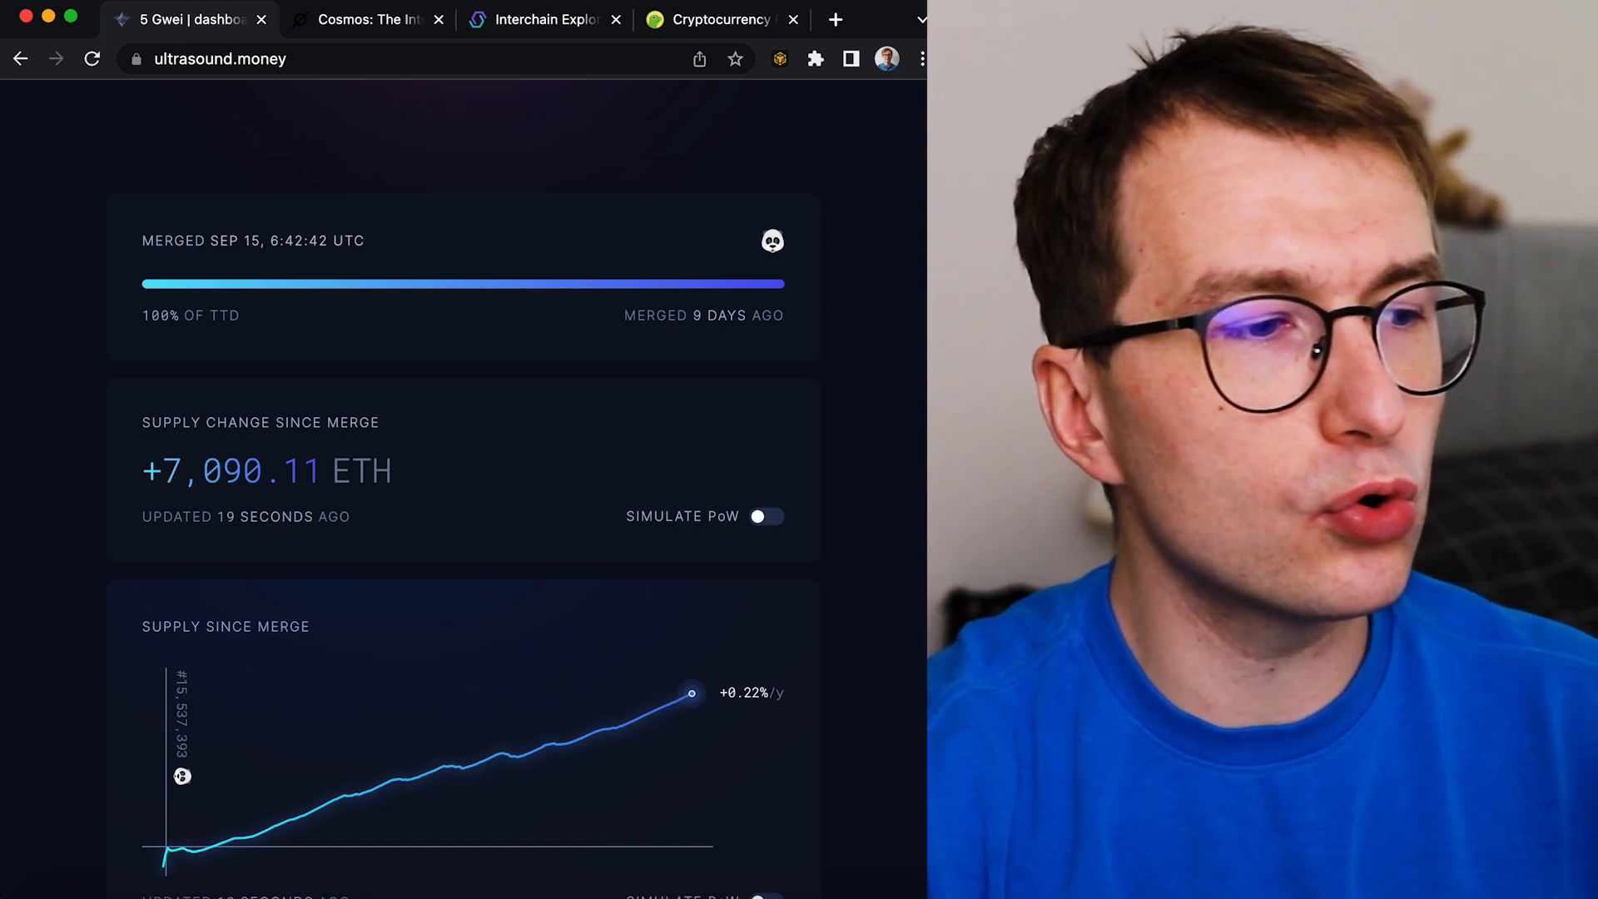
View the Cosmos ecosystem page (263 apps), then Mintscan's chain selector listing Cosmos Hub.
{"action": "left_click", "coordinate": [365, 19]}
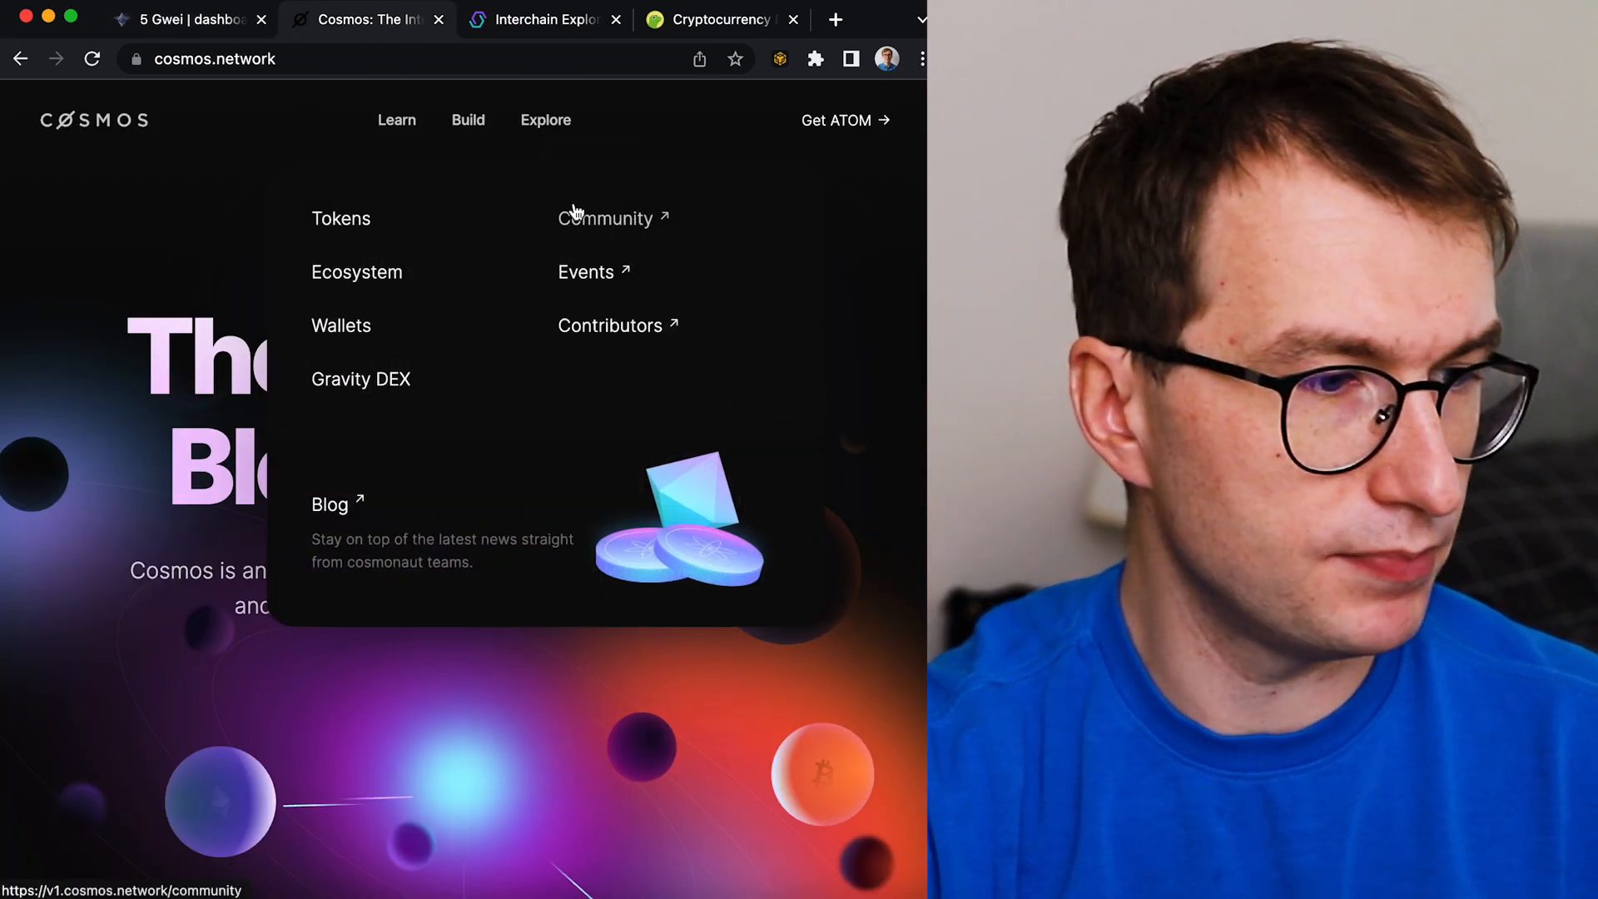
{"action": "mouse_move", "coordinate": [382, 278]}
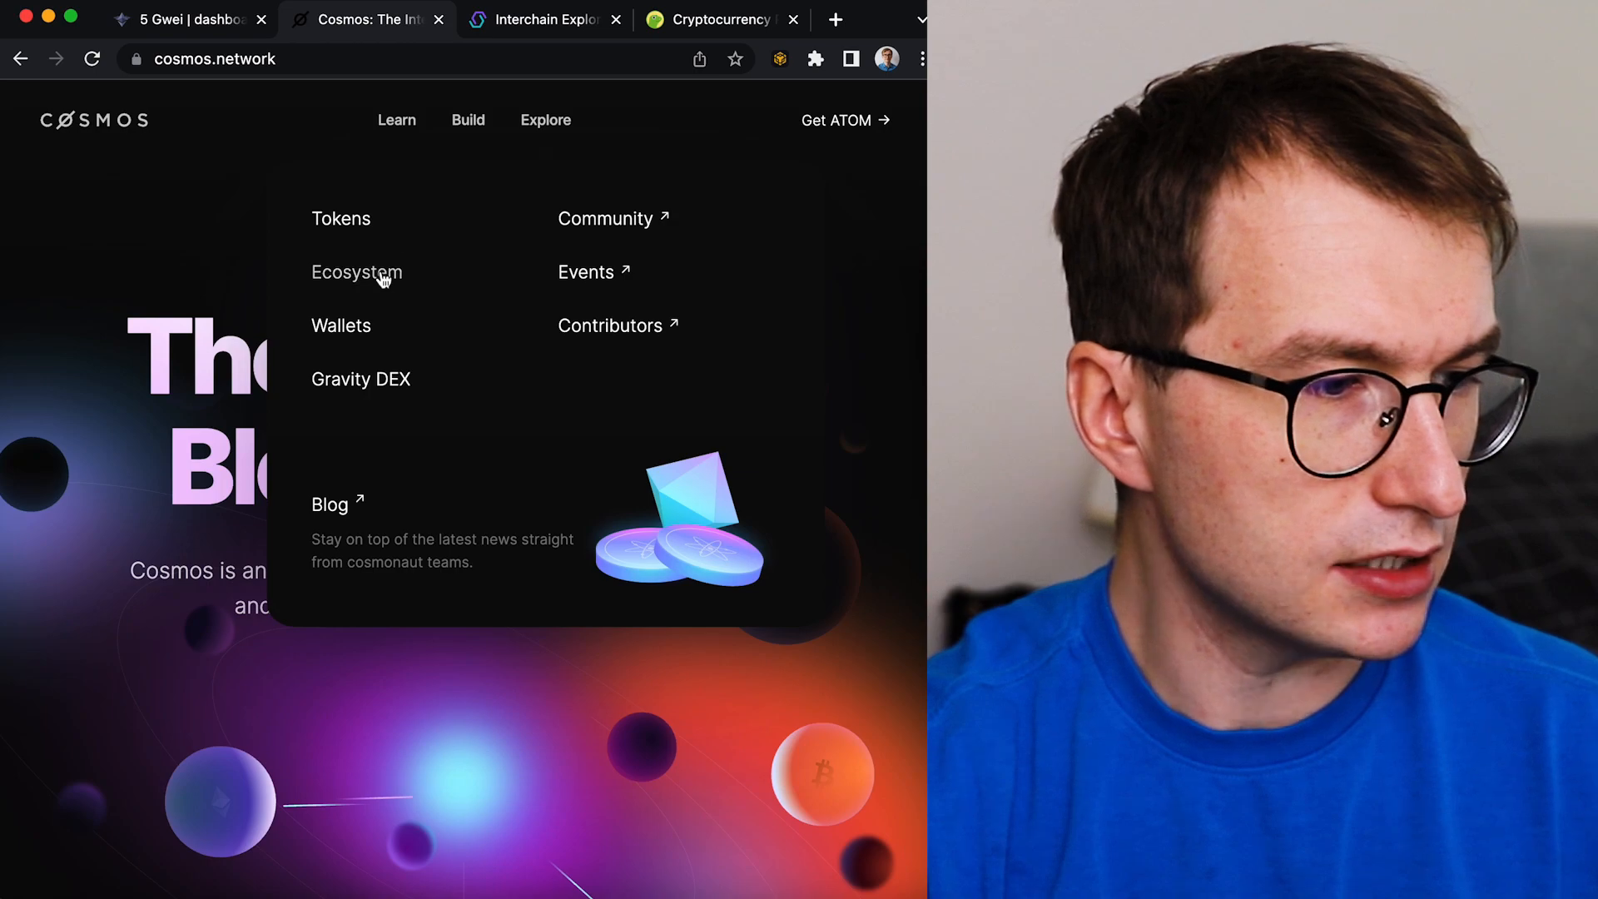
{"action": "left_click", "coordinate": [357, 272]}
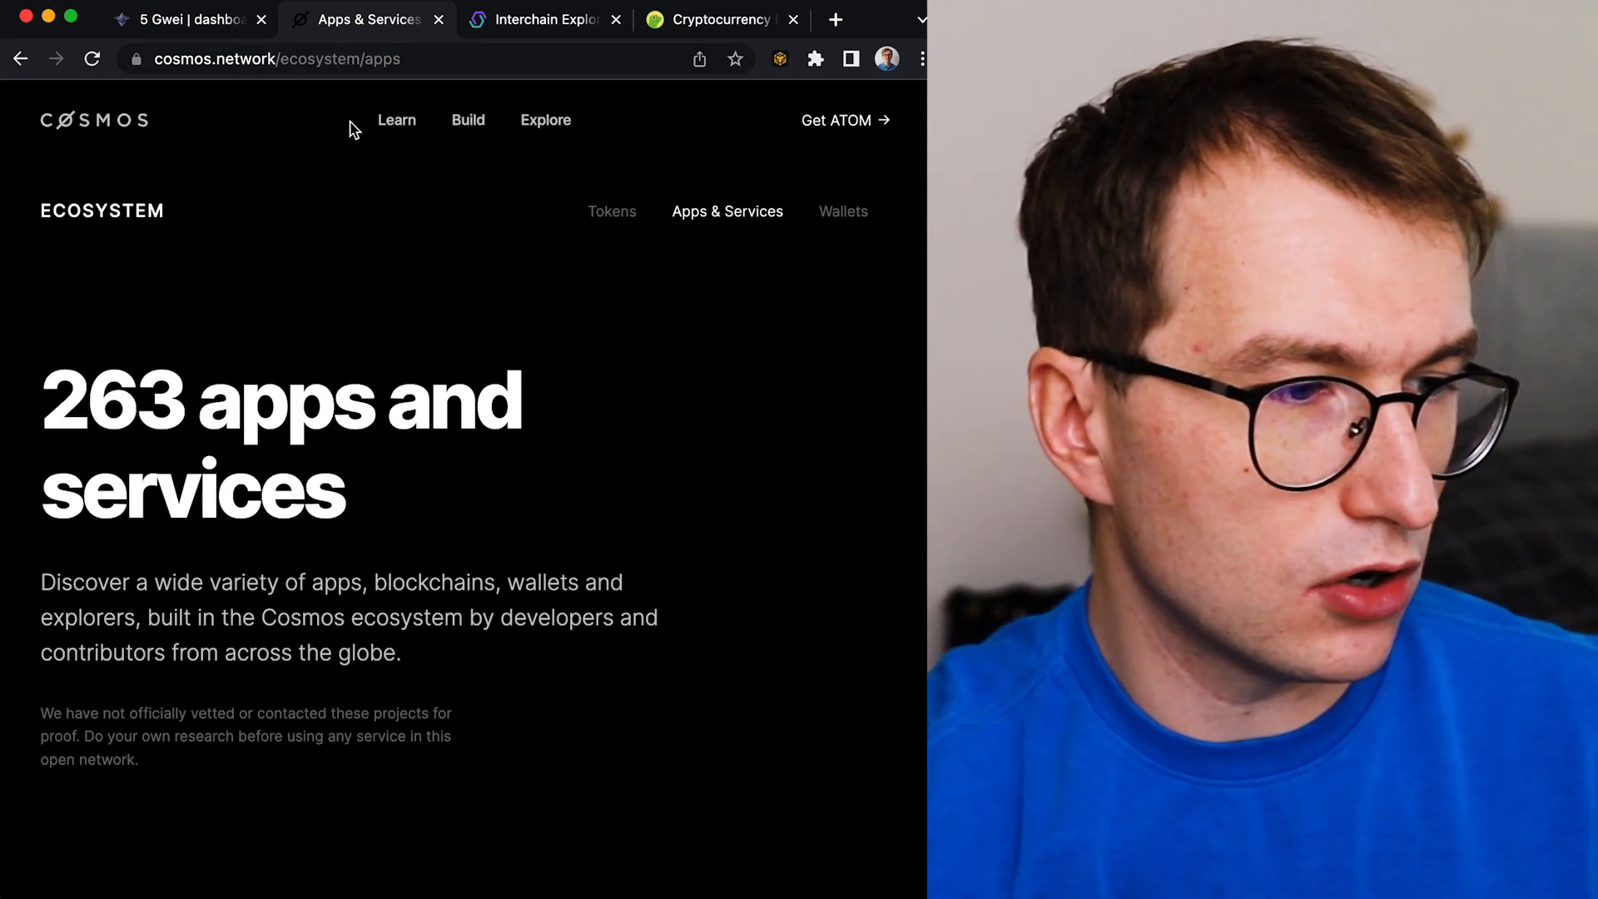
{"action": "left_click", "coordinate": [545, 19]}
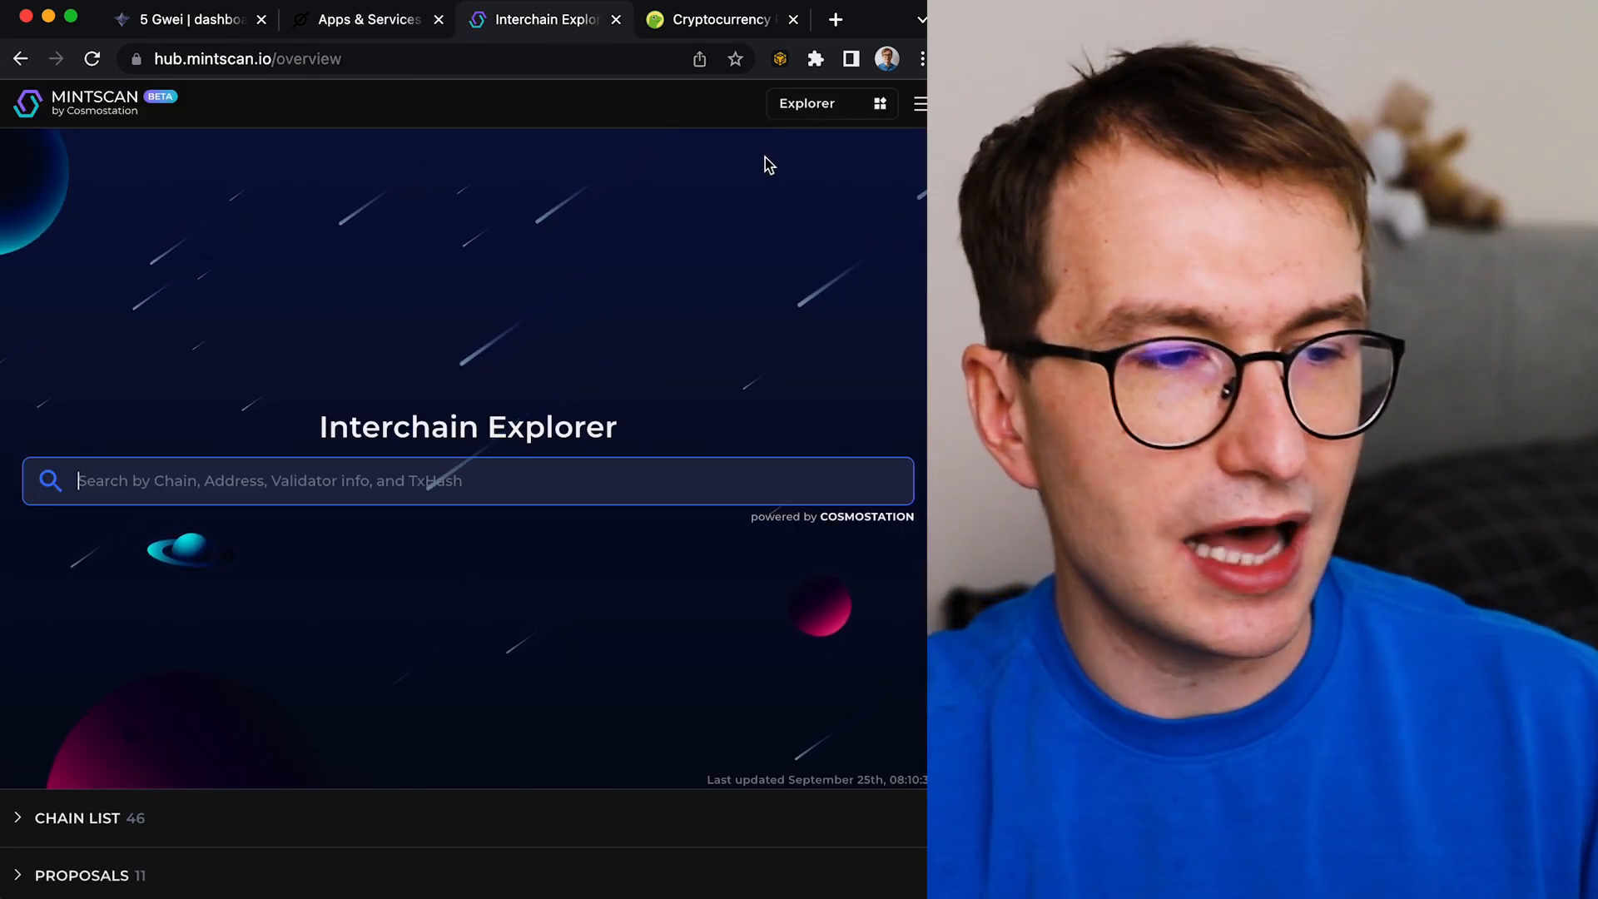
{"action": "left_click", "coordinate": [807, 103]}
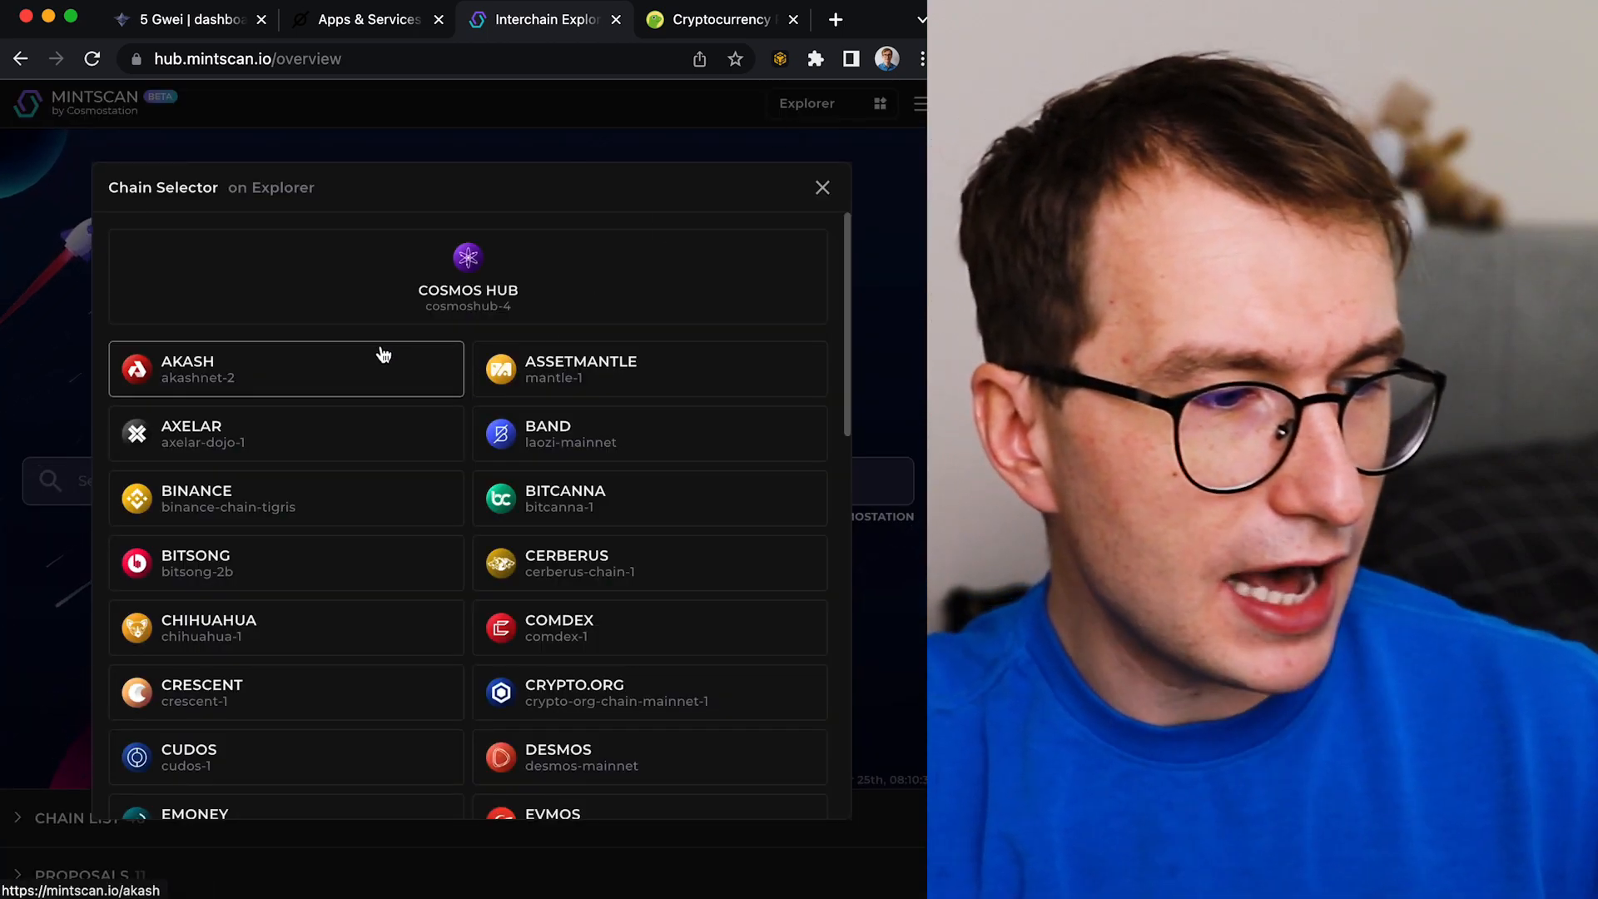
{"action": "scroll", "scroll_direction": "down", "scroll_amount": 3}
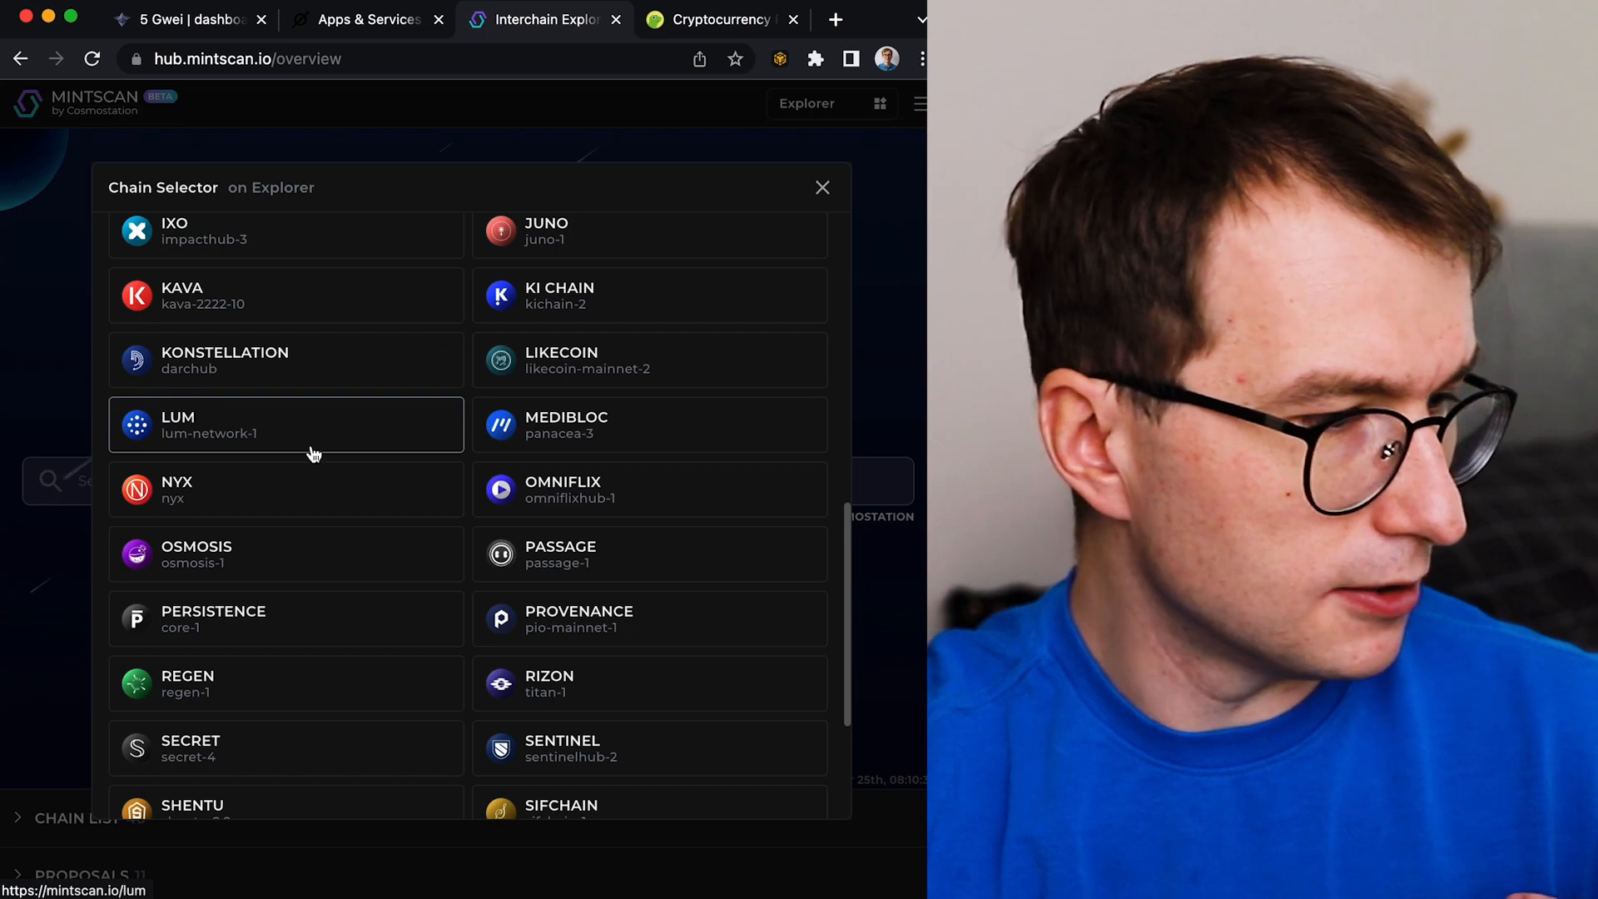
{"action": "scroll", "scroll_direction": "down", "scroll_amount": 3}
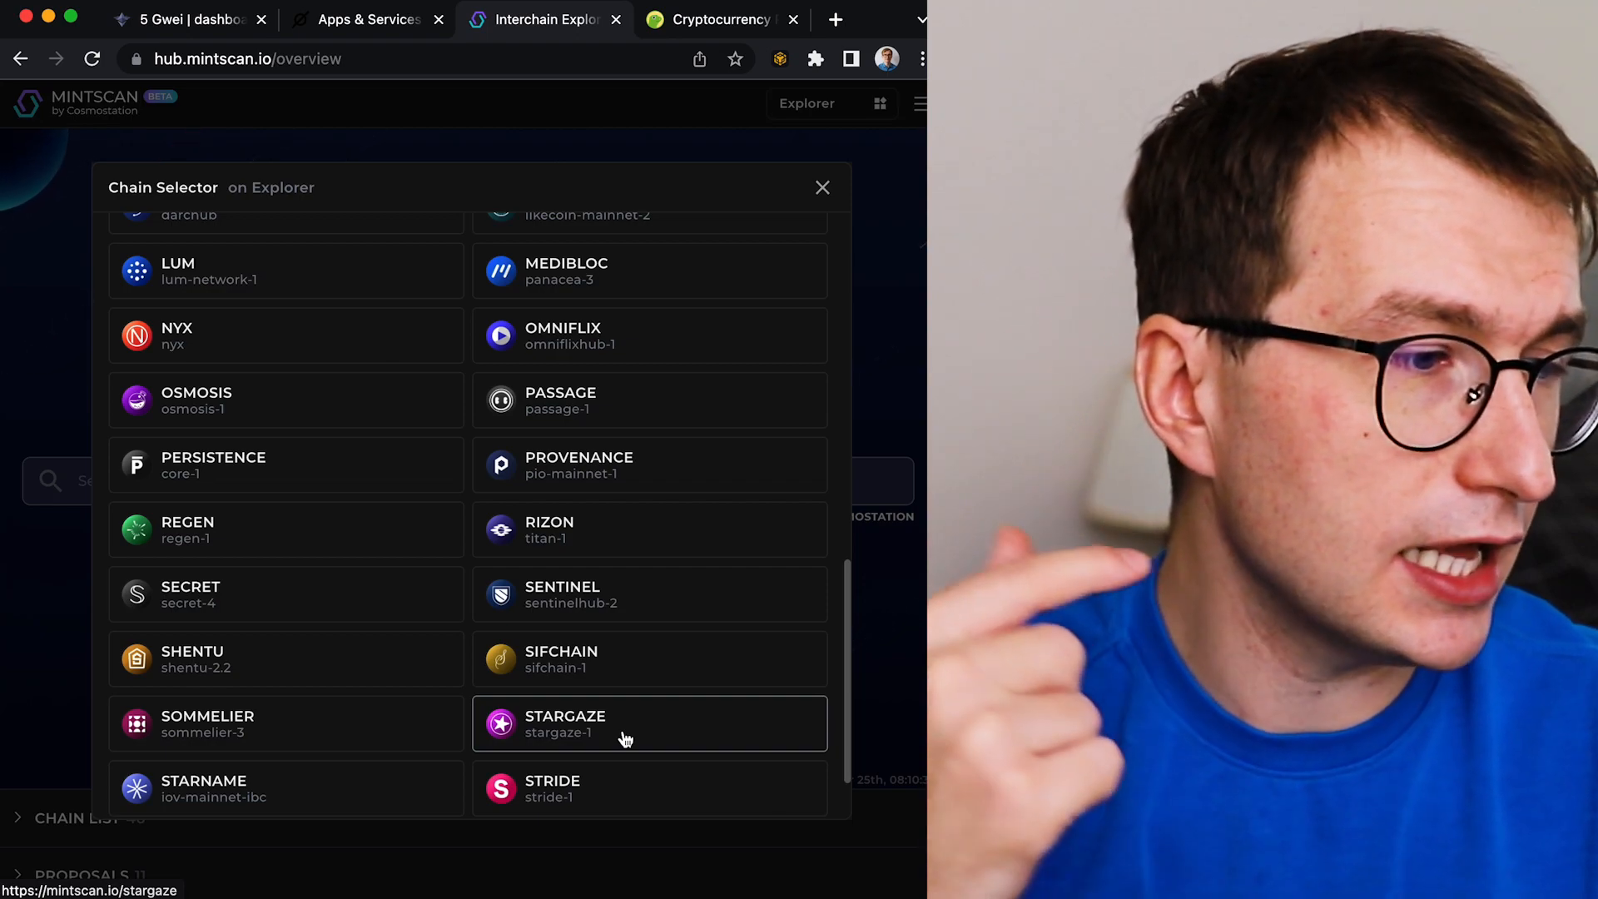
{"action": "mouse_move", "coordinate": [629, 335]}
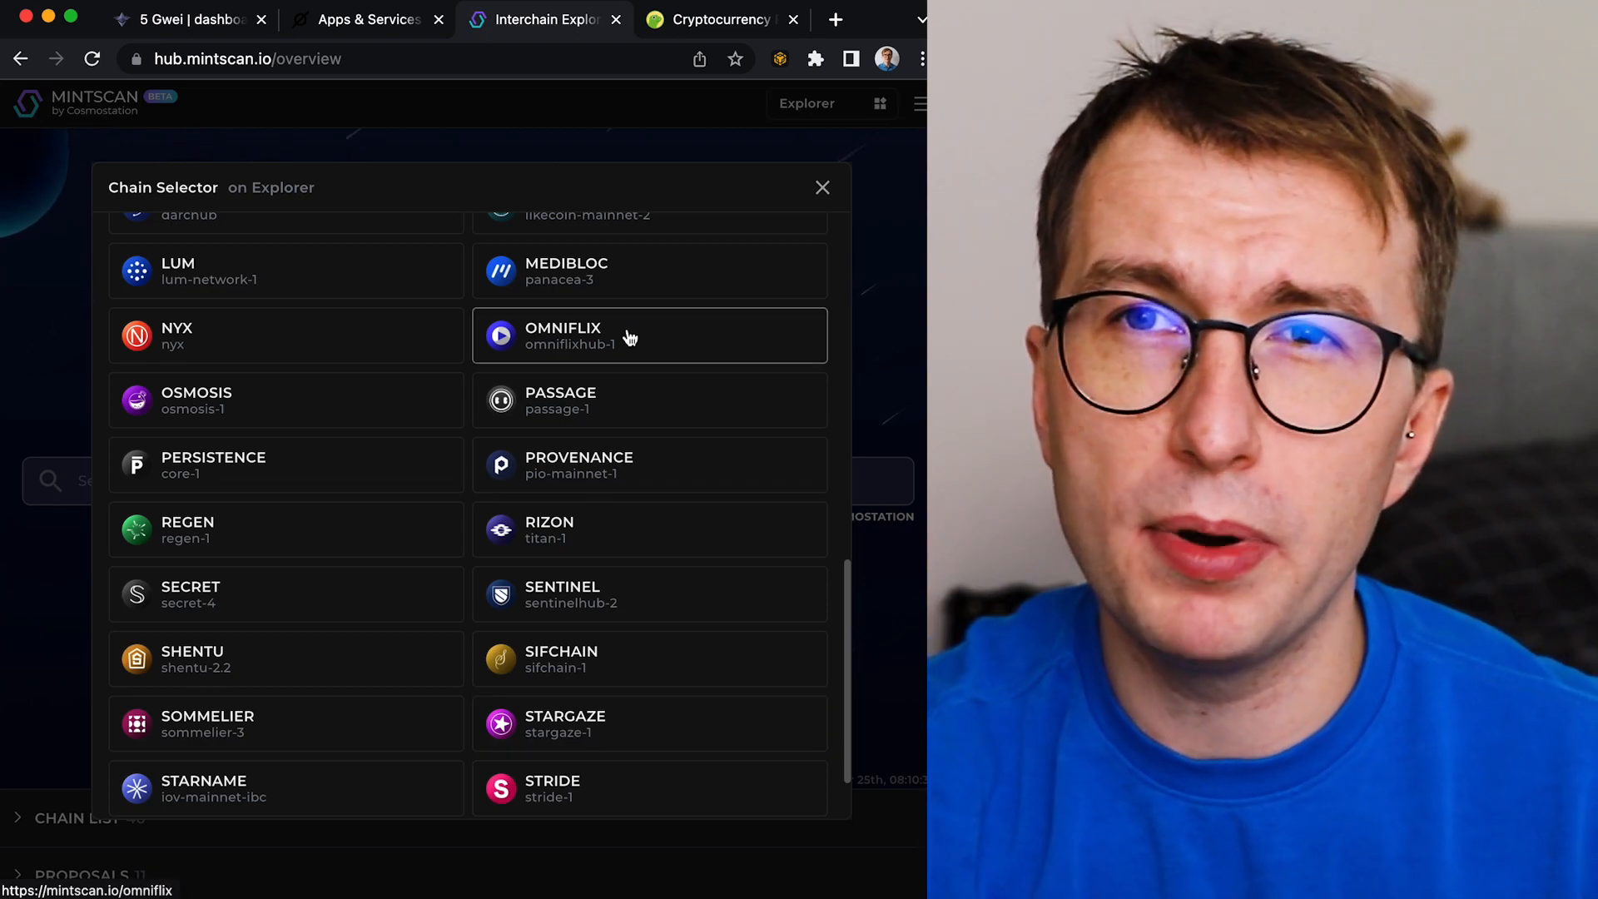